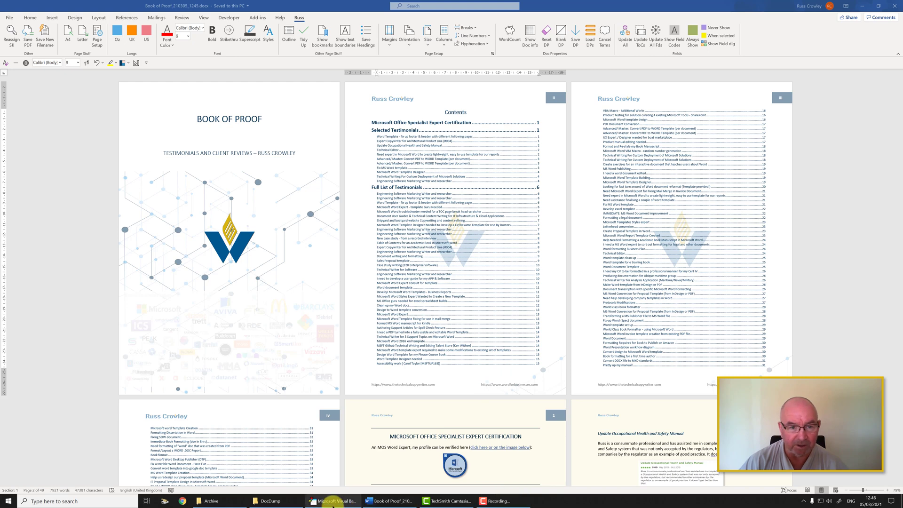
# Step: Switch to the Visual Basic editor and scroll to the top of the save_new_filename Sub
pyautogui.click(332, 501)
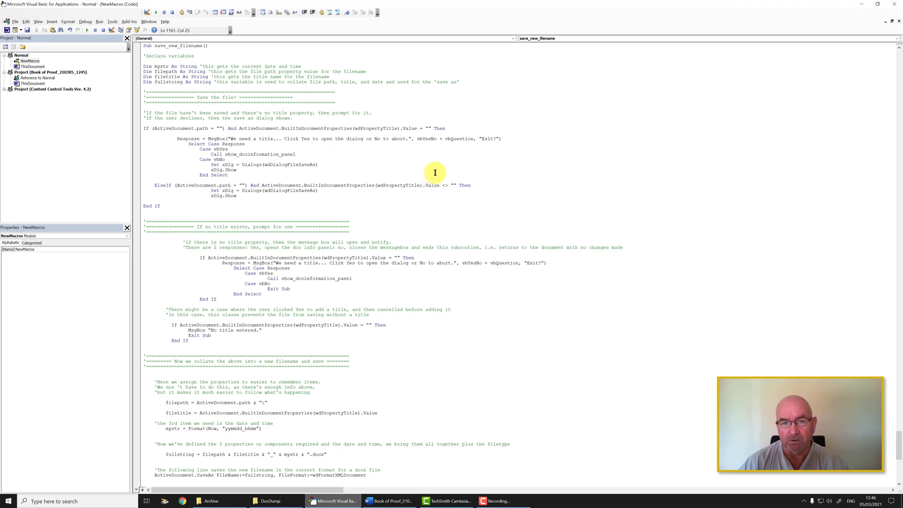
pyautogui.scroll(3)
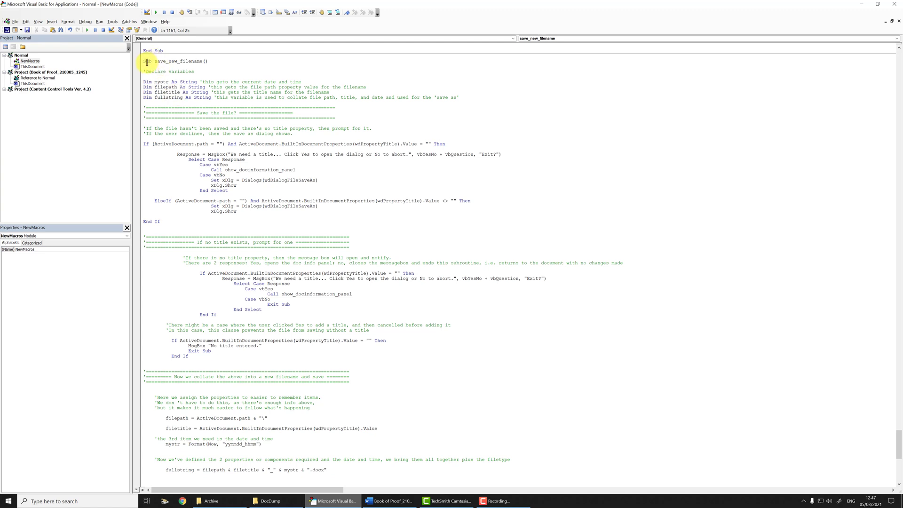
pyautogui.click(149, 68)
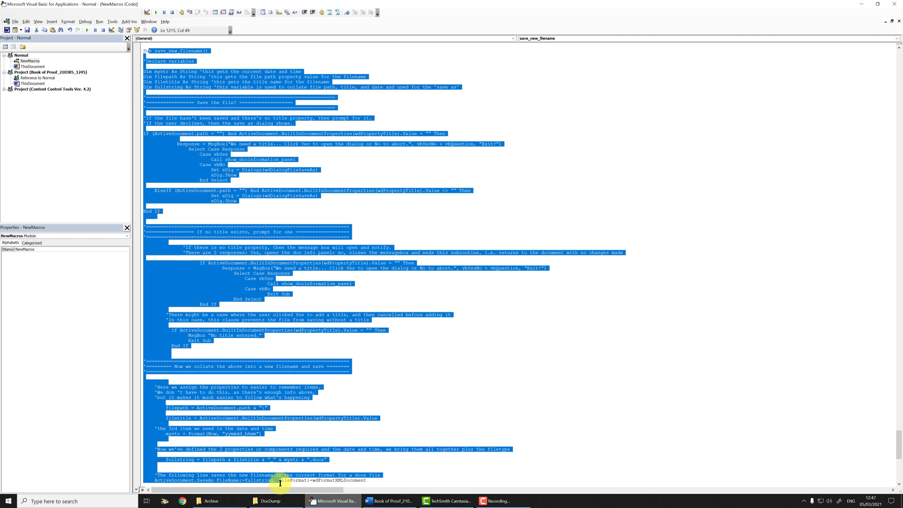
pyautogui.scroll(-3)
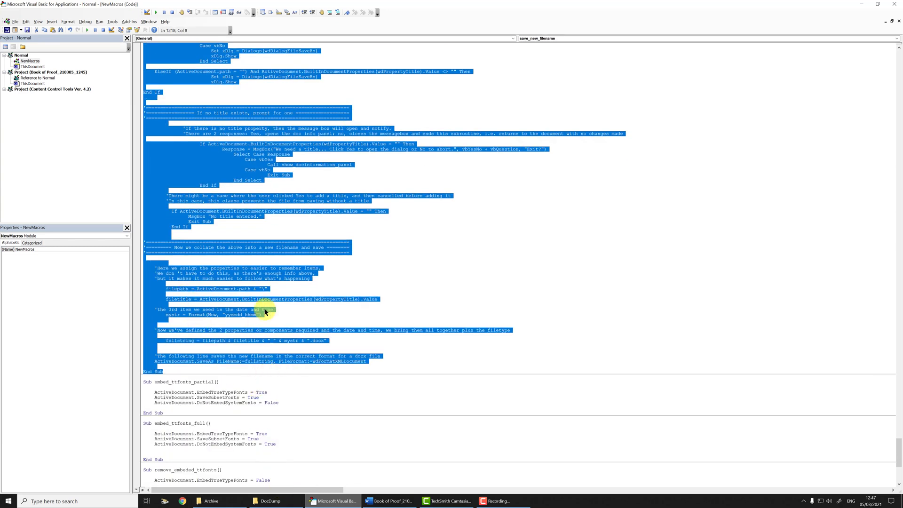
pyautogui.scroll(-3)
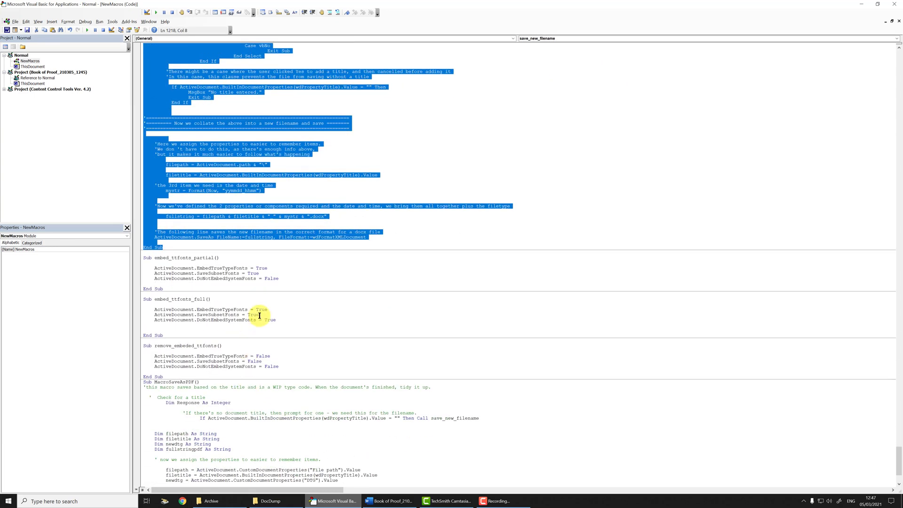
pyautogui.scroll(3)
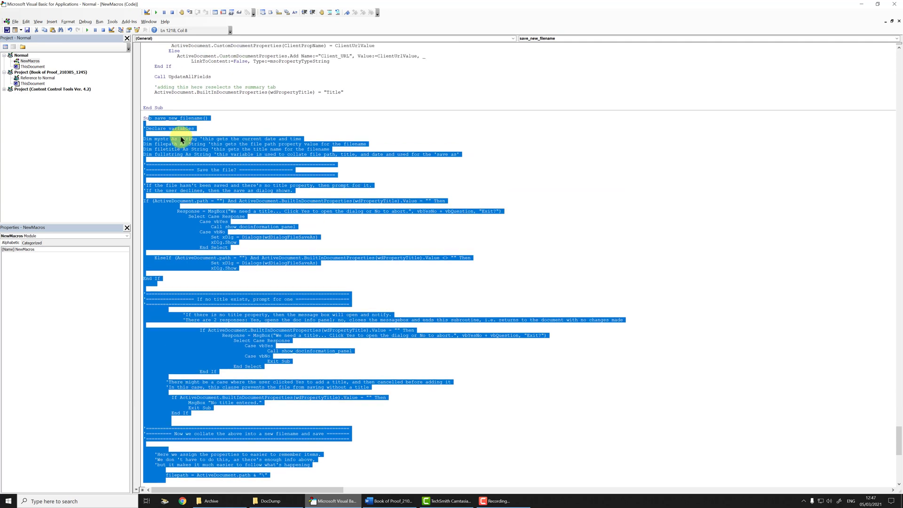
pyautogui.click(181, 125)
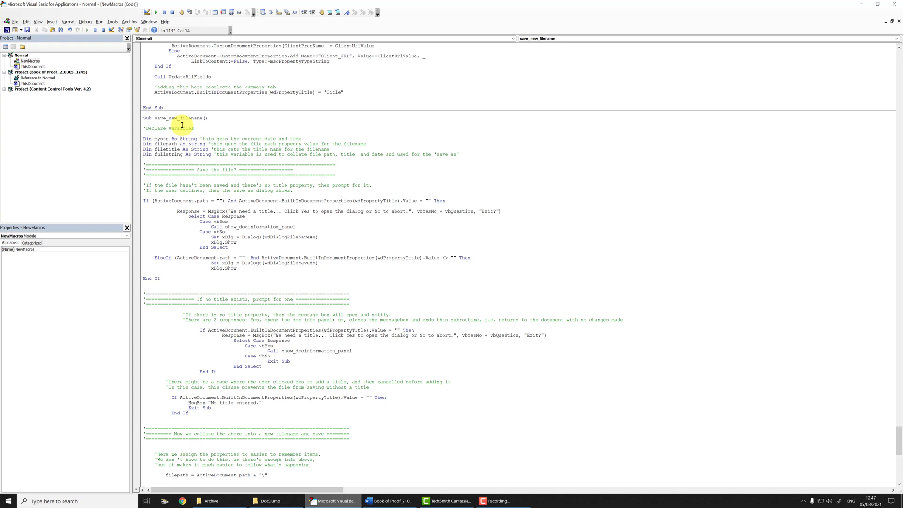
pyautogui.moveTo(178, 122)
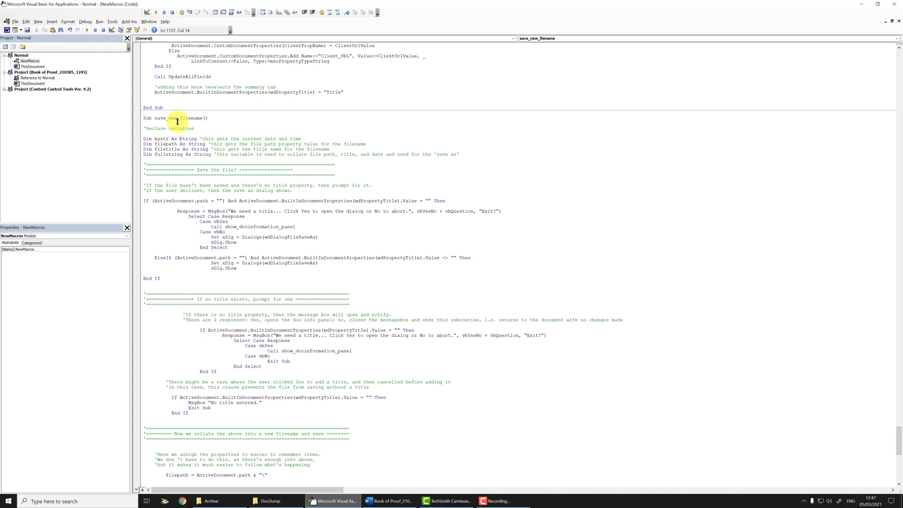
pyautogui.moveTo(149, 126)
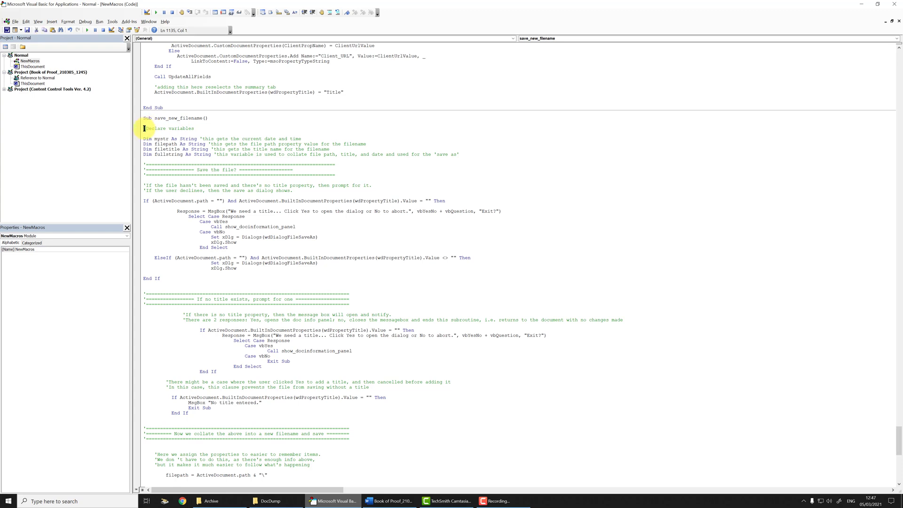
pyautogui.click(146, 128)
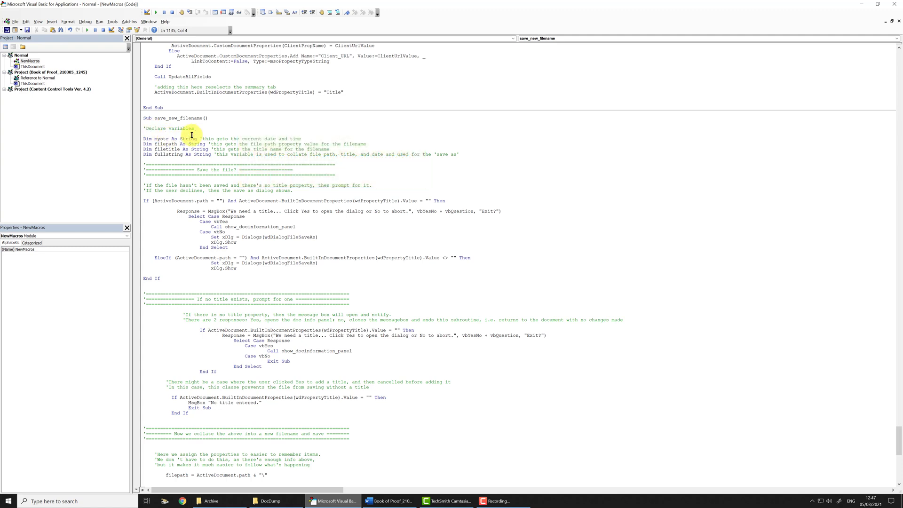
pyautogui.moveTo(199, 138); pyautogui.dragTo(304, 143)
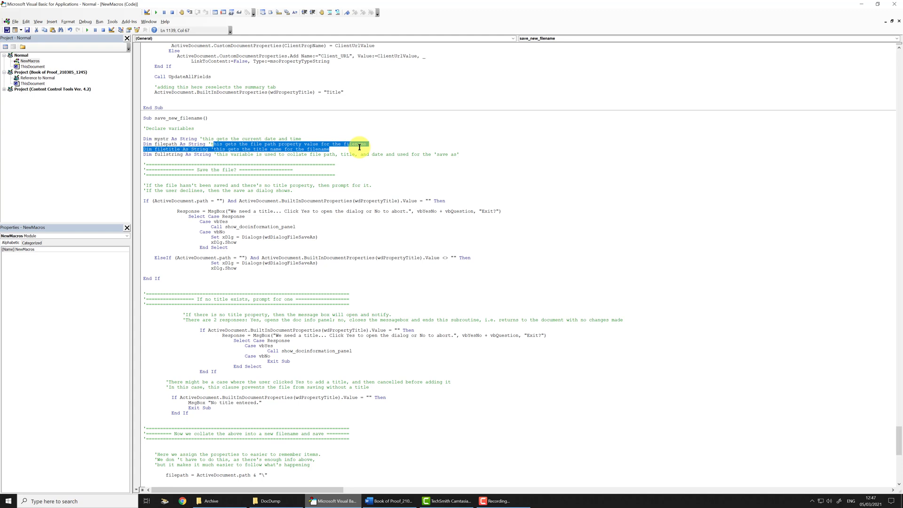
pyautogui.click(145, 163)
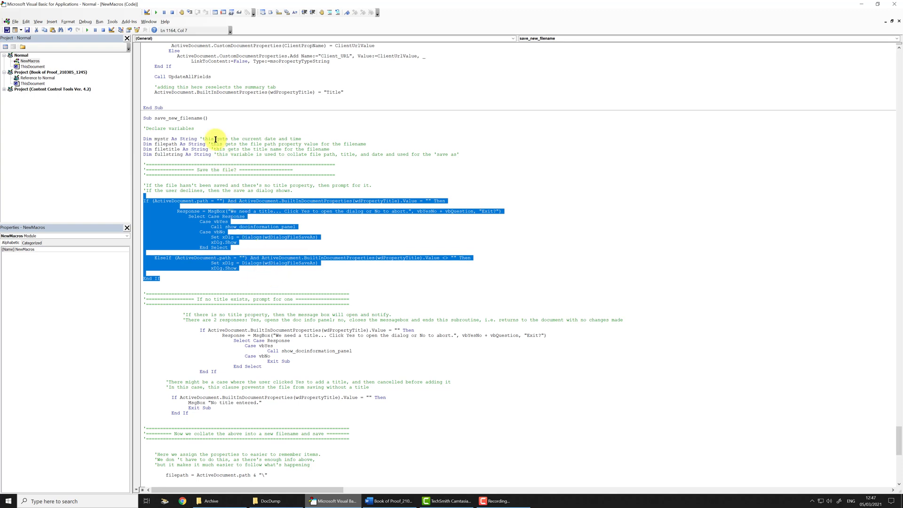
pyautogui.click(154, 138)
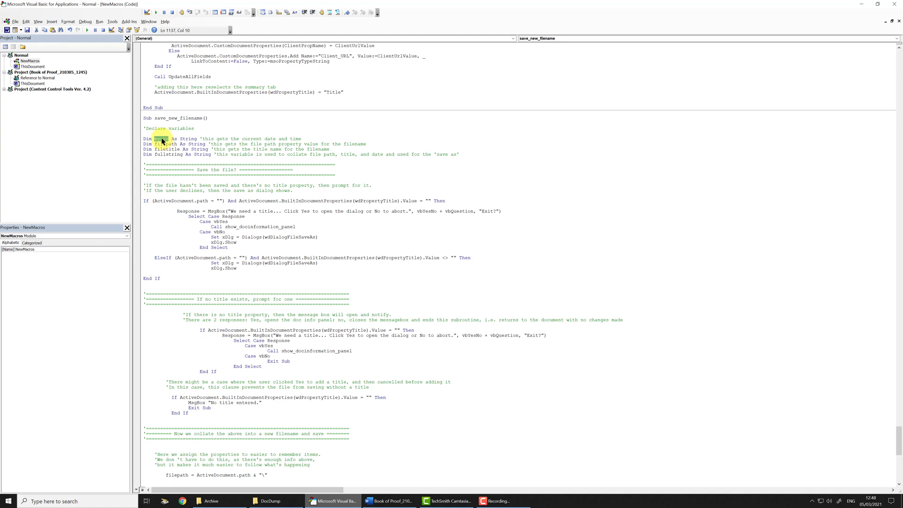
pyautogui.click(166, 154)
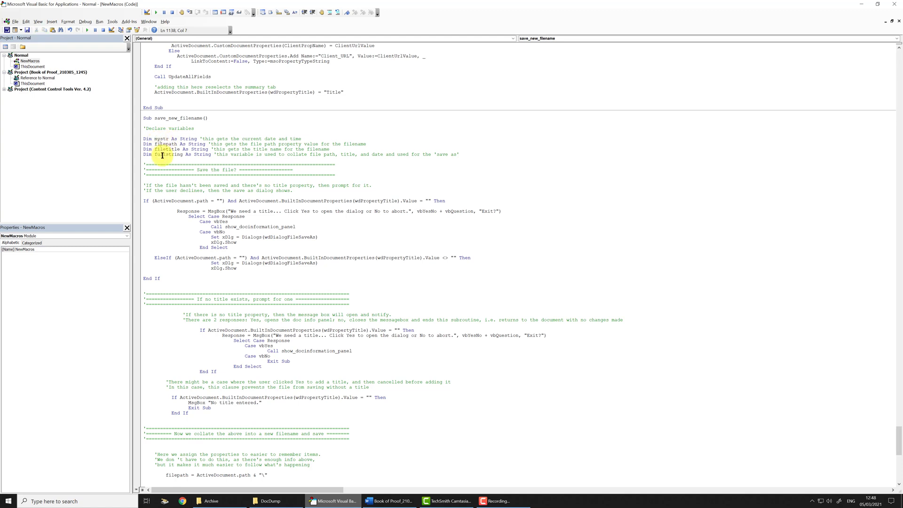
pyautogui.doubleClick(168, 154)
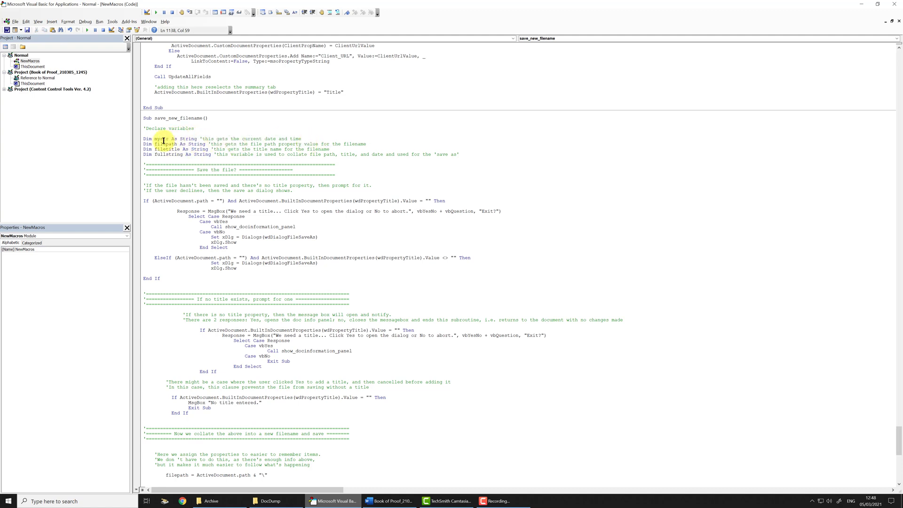
pyautogui.click(150, 164)
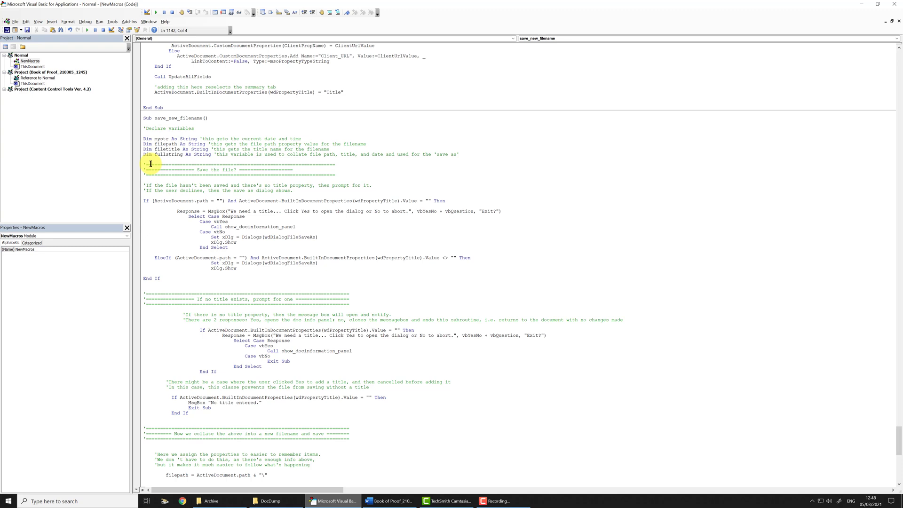
pyautogui.moveTo(150, 163); pyautogui.dragTo(314, 173)
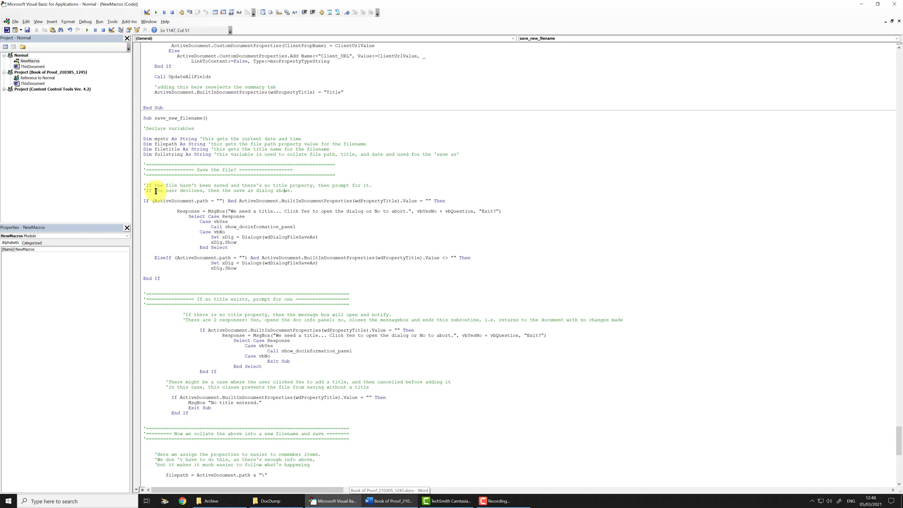
pyautogui.moveTo(192, 222)
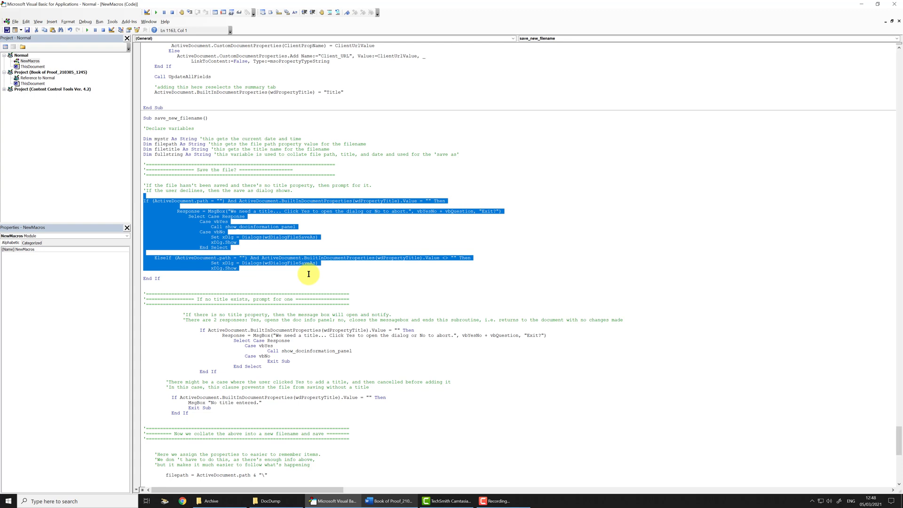
pyautogui.click(158, 199)
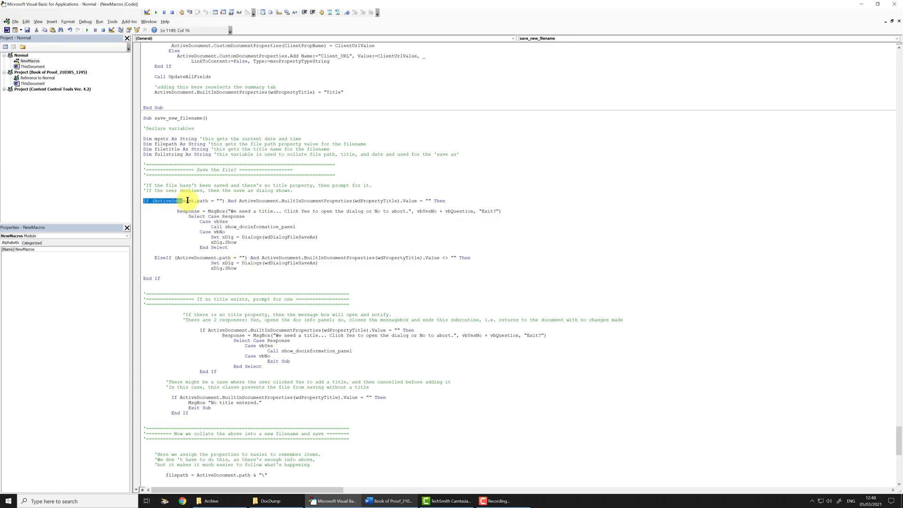
pyautogui.click(223, 205)
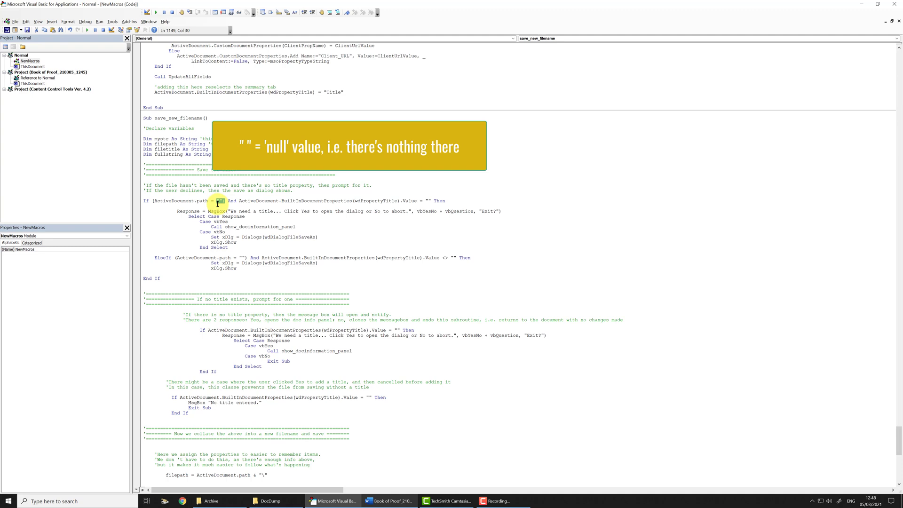
pyautogui.moveTo(247, 199)
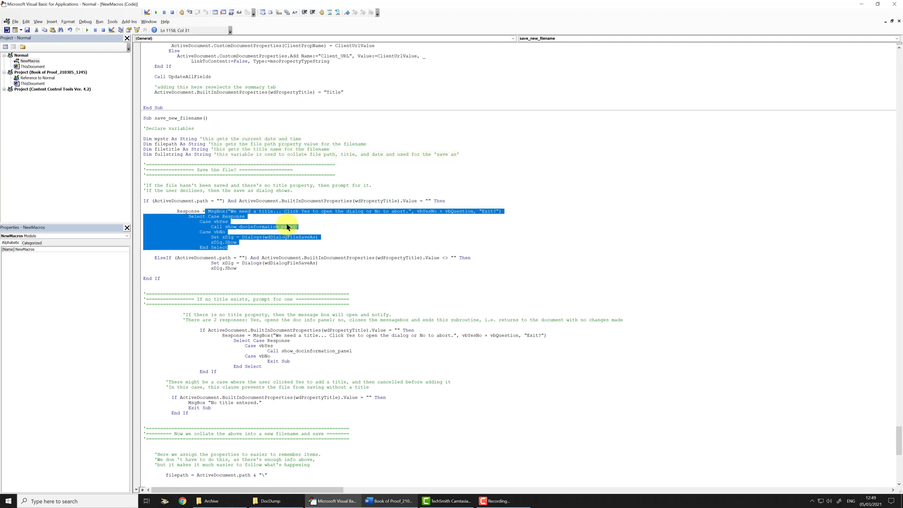
pyautogui.click(367, 440)
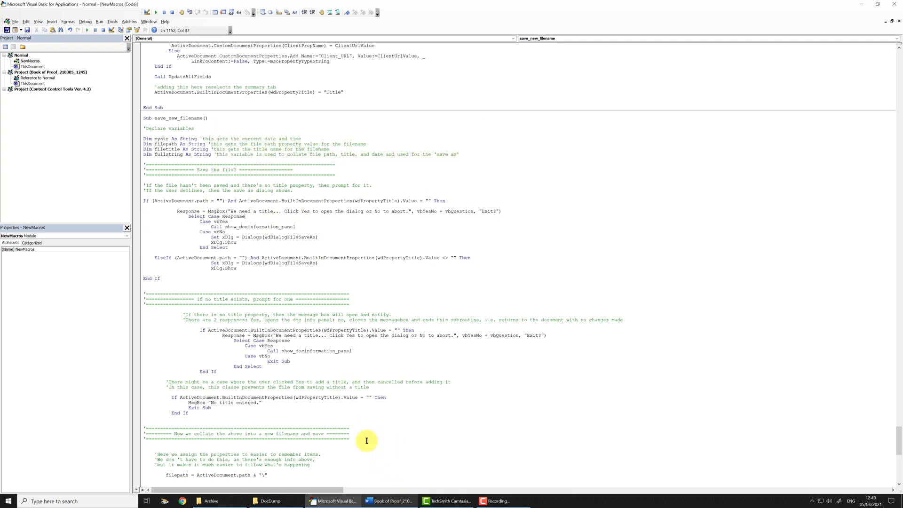
pyautogui.click(389, 500)
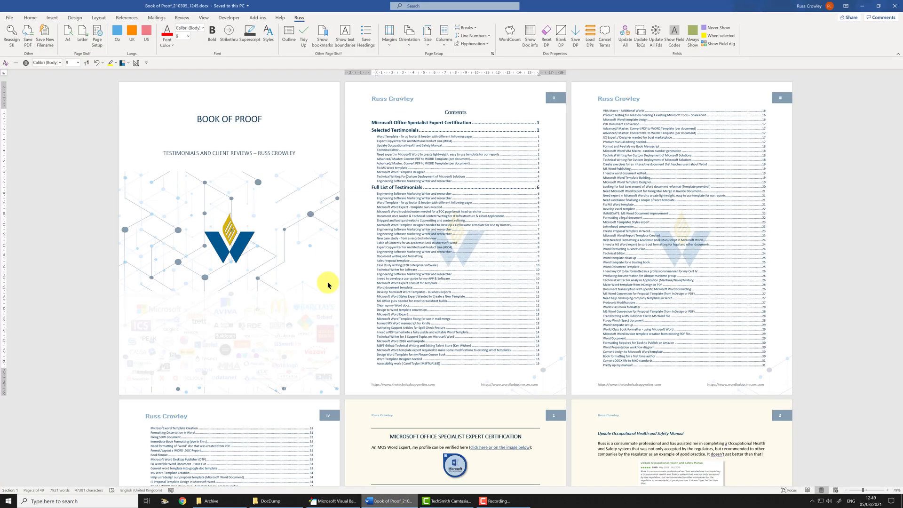
pyautogui.moveTo(45, 36)
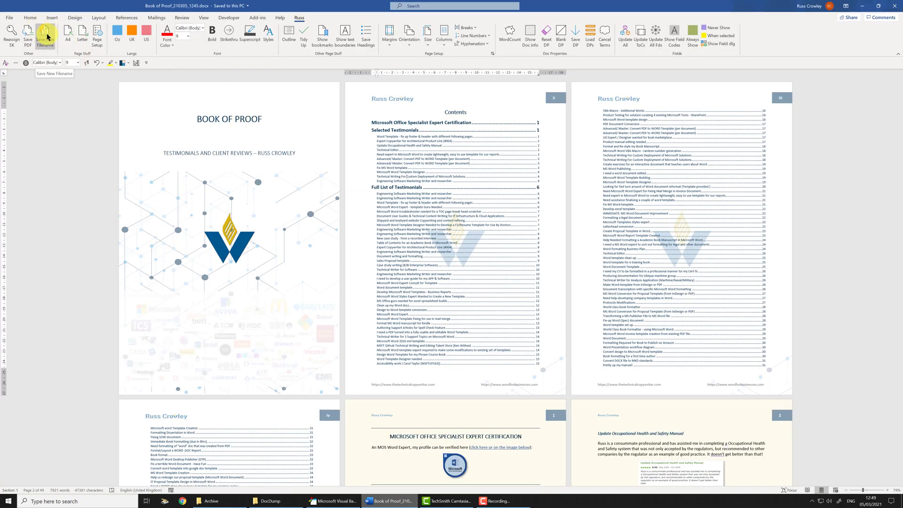
pyautogui.click(333, 500)
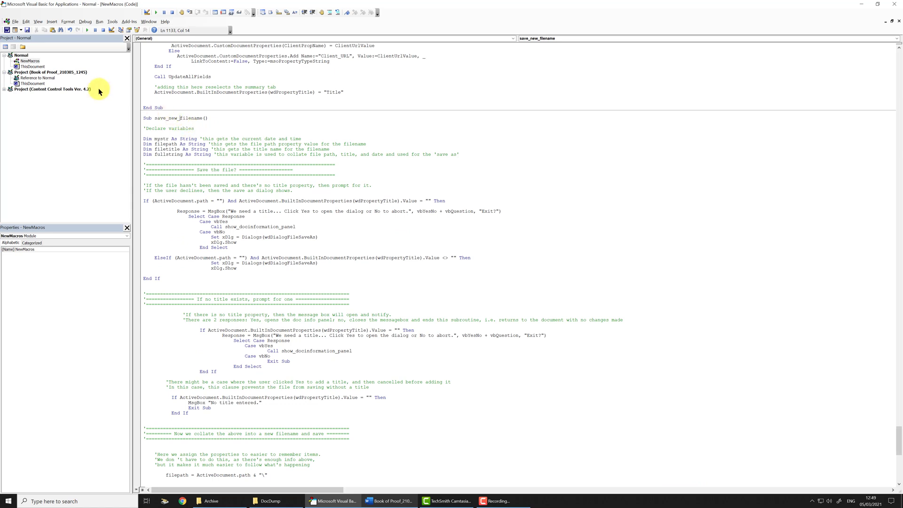
# Step: Bring up the Debug menu commands for stepping through save_new_filename
pyautogui.click(85, 21)
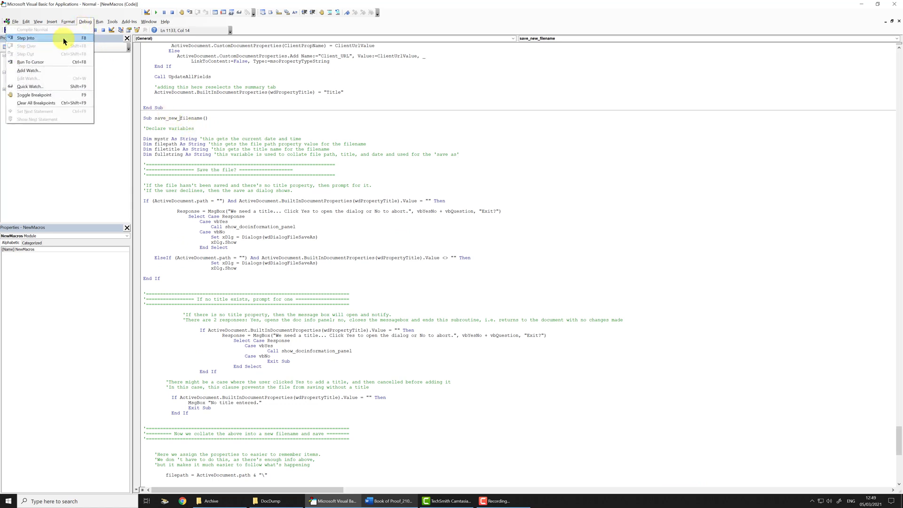
pyautogui.moveTo(209, 154)
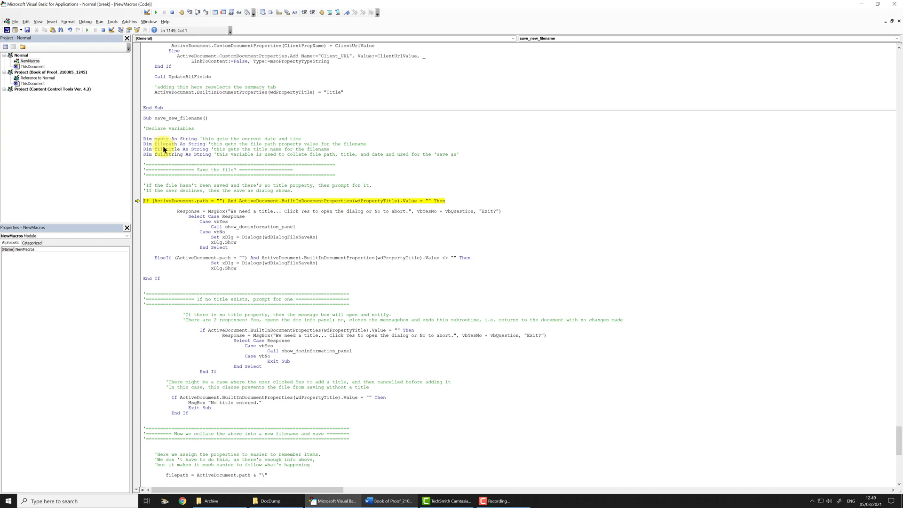
pyautogui.moveTo(173, 200)
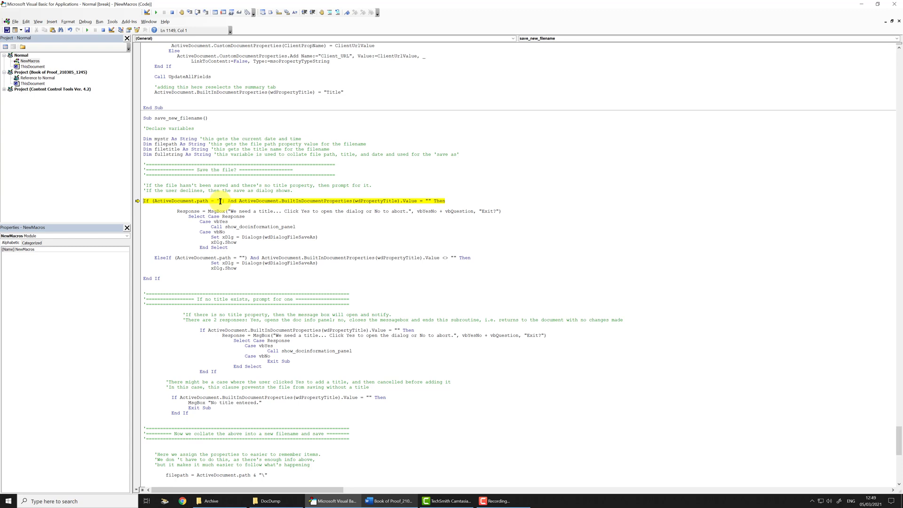
pyautogui.moveTo(325, 206)
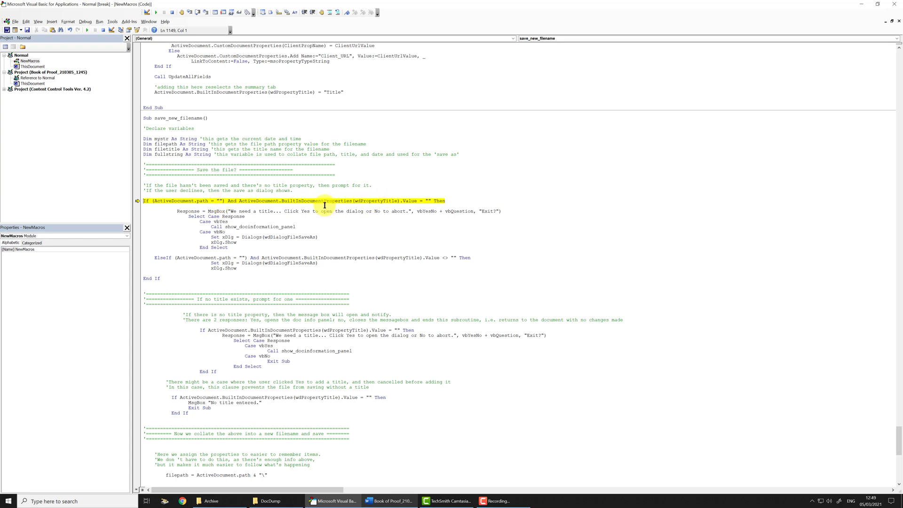
pyautogui.moveTo(421, 197)
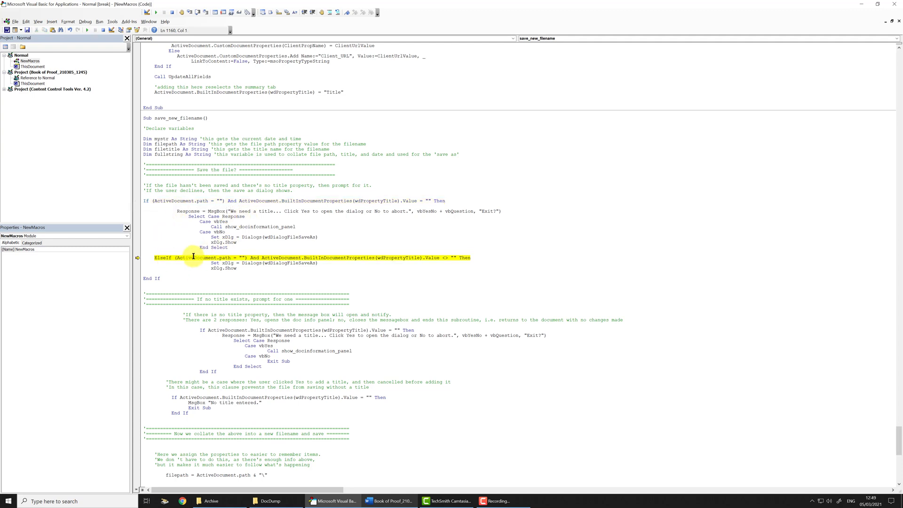
pyautogui.moveTo(361, 259)
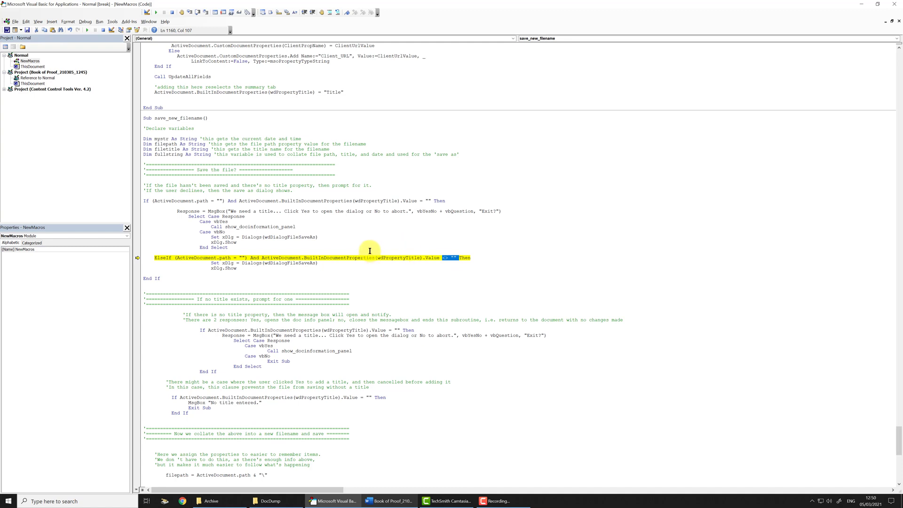
pyautogui.moveTo(228, 257)
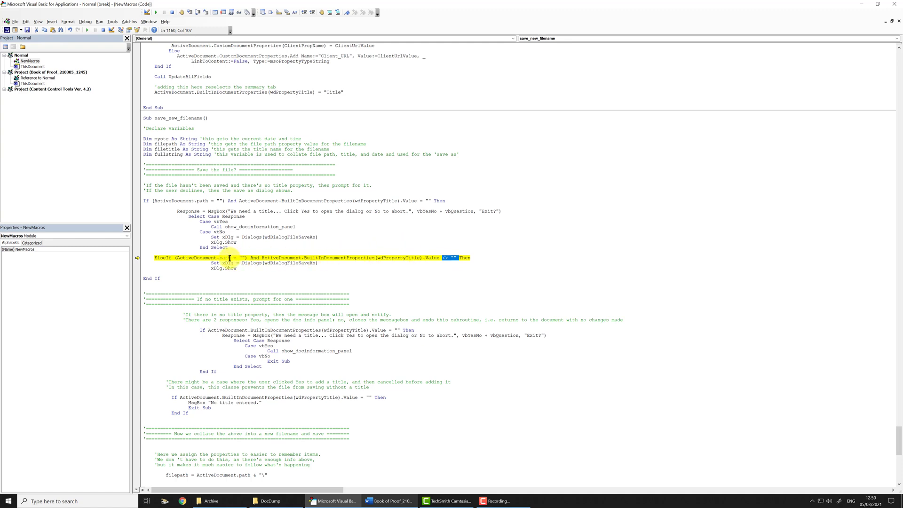
pyautogui.moveTo(220, 257)
pyautogui.write('<>')
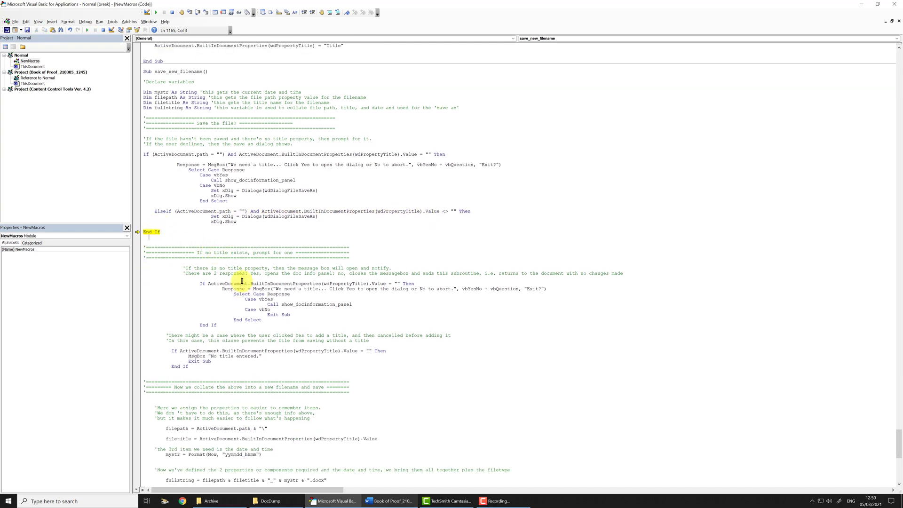
pyautogui.moveTo(211, 152)
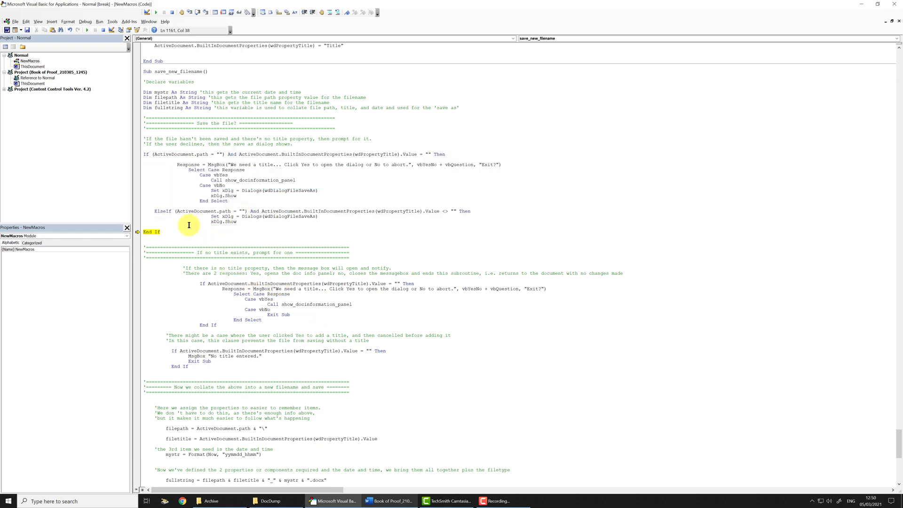
pyautogui.moveTo(162, 231)
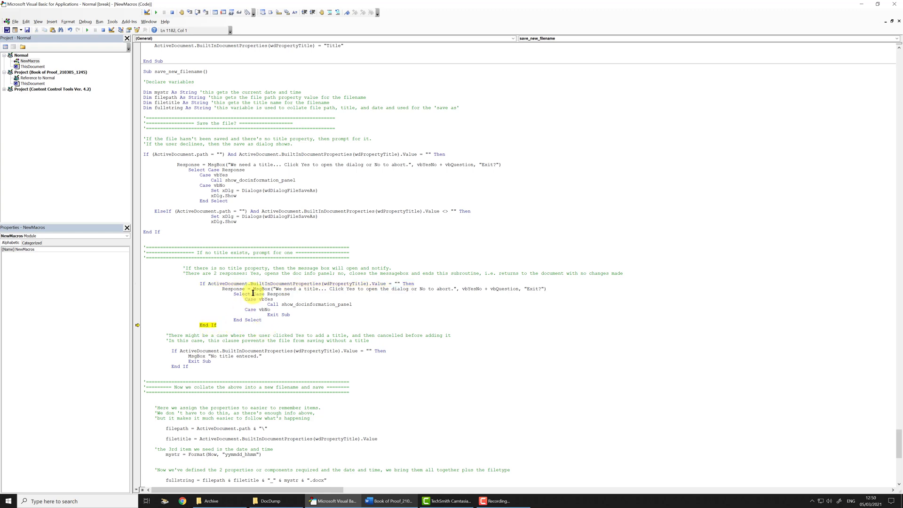
# Step: Move down the code past the title prompt block to the 'No title entered' check
pyautogui.click(404, 284)
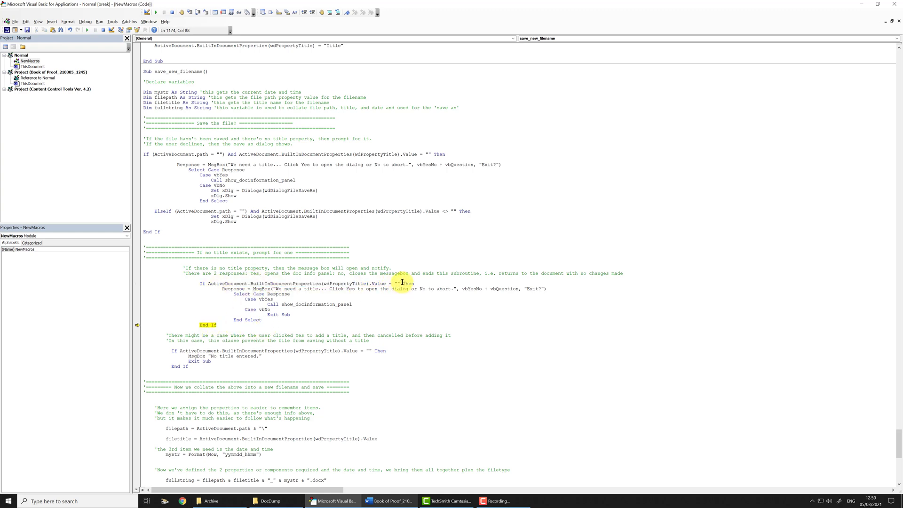
pyautogui.scroll(-3)
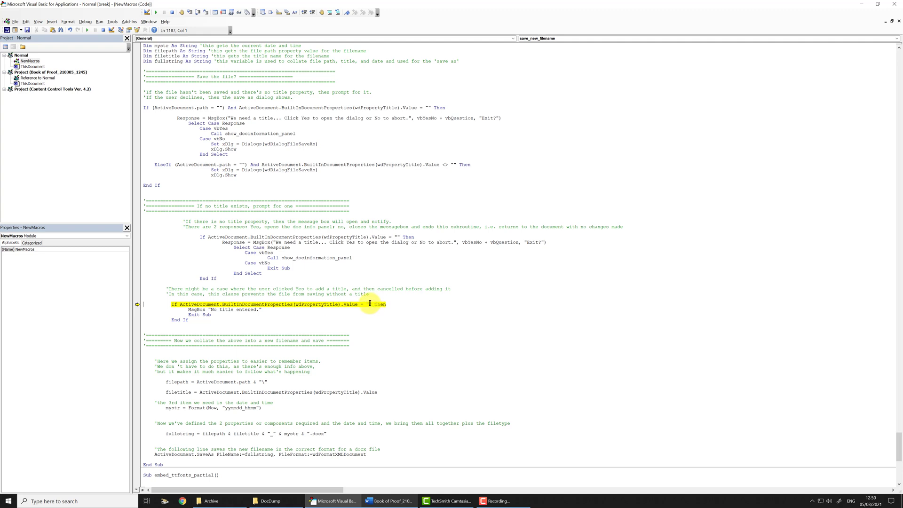
pyautogui.moveTo(251, 233)
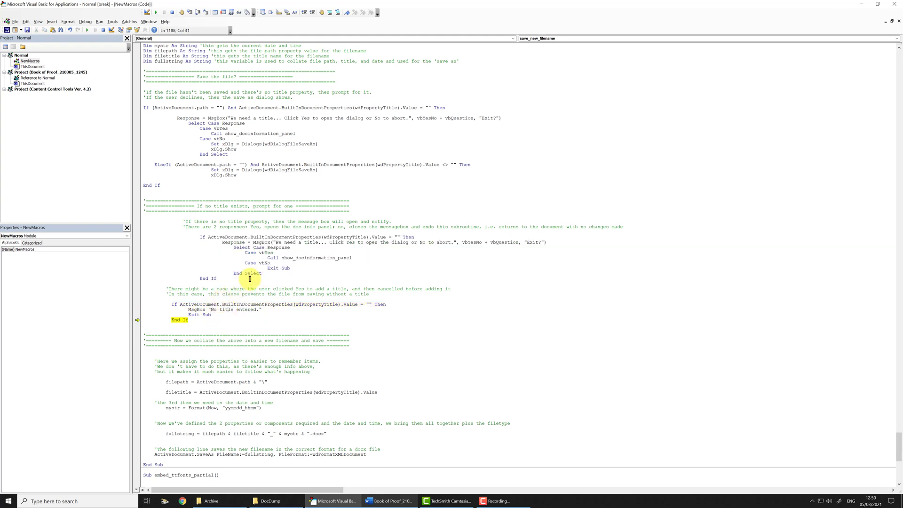
pyautogui.moveTo(230, 292)
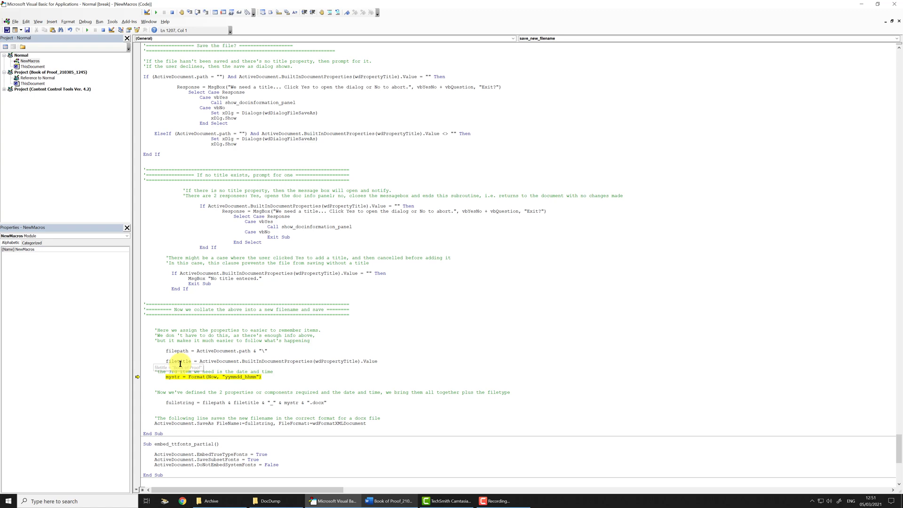
pyautogui.moveTo(179, 361)
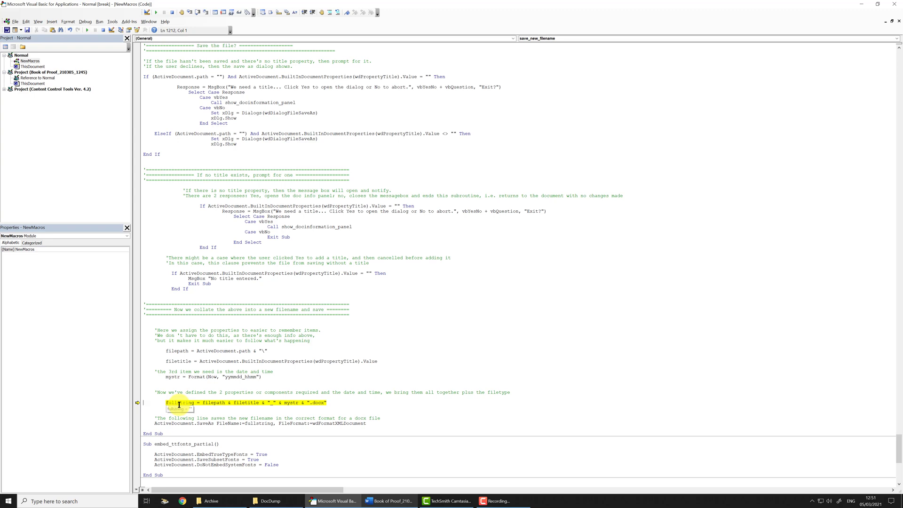
pyautogui.moveTo(248, 402)
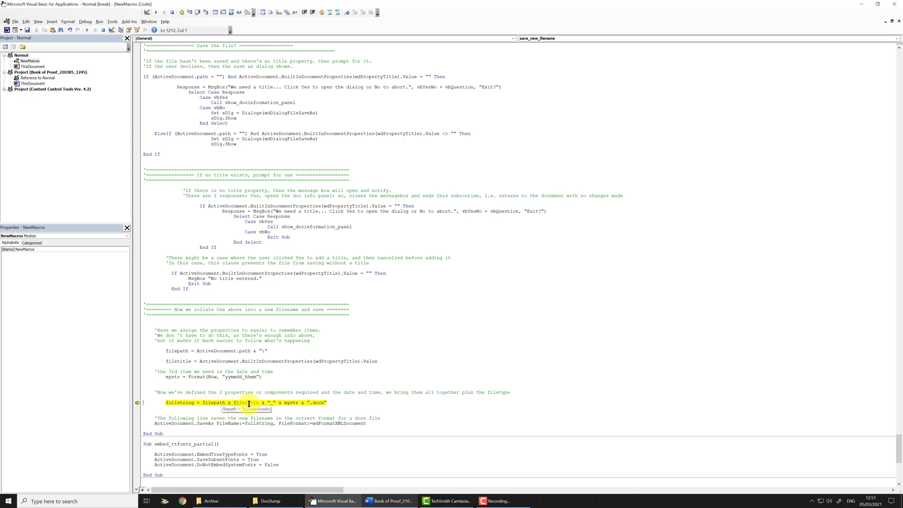
pyautogui.moveTo(291, 402)
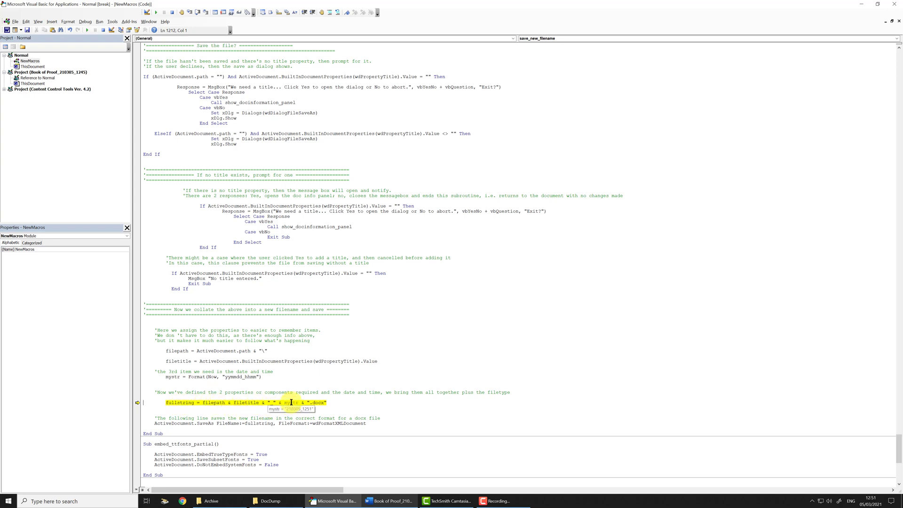
pyautogui.moveTo(178, 401)
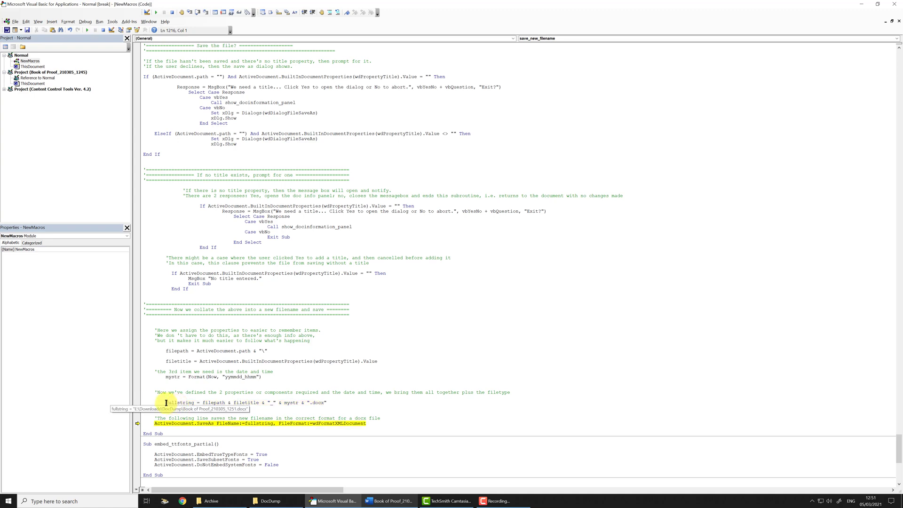
# Step: Inspect the built fullstring filename value, then clear the selection before SaveAs
pyautogui.doubleClick(179, 402)
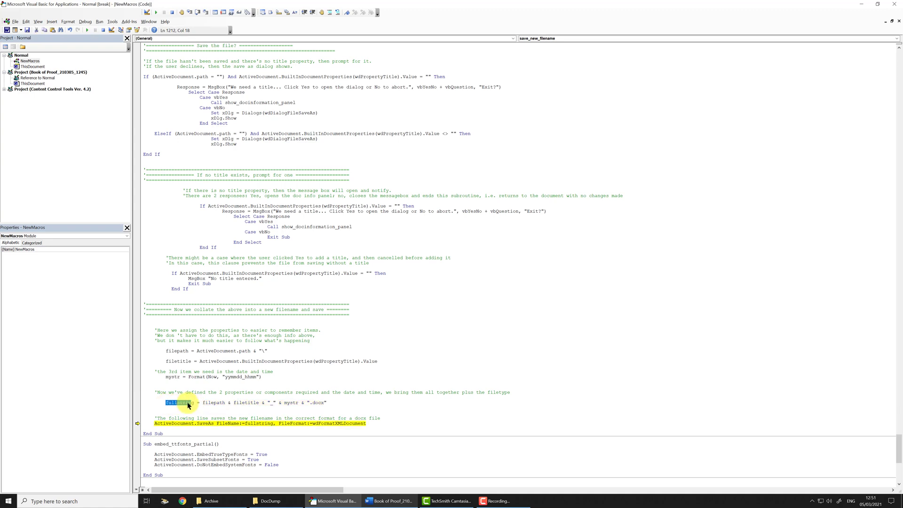
pyautogui.click(263, 429)
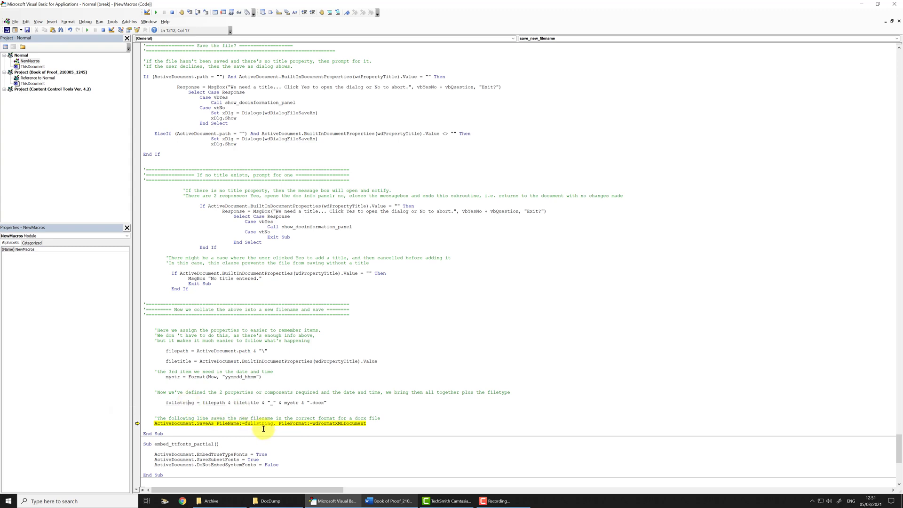
pyautogui.moveTo(259, 422)
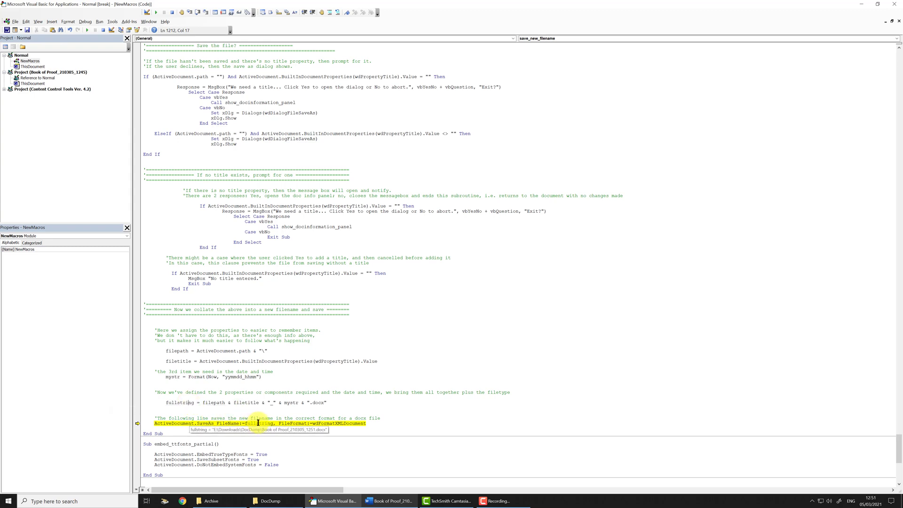
pyautogui.moveTo(190, 425)
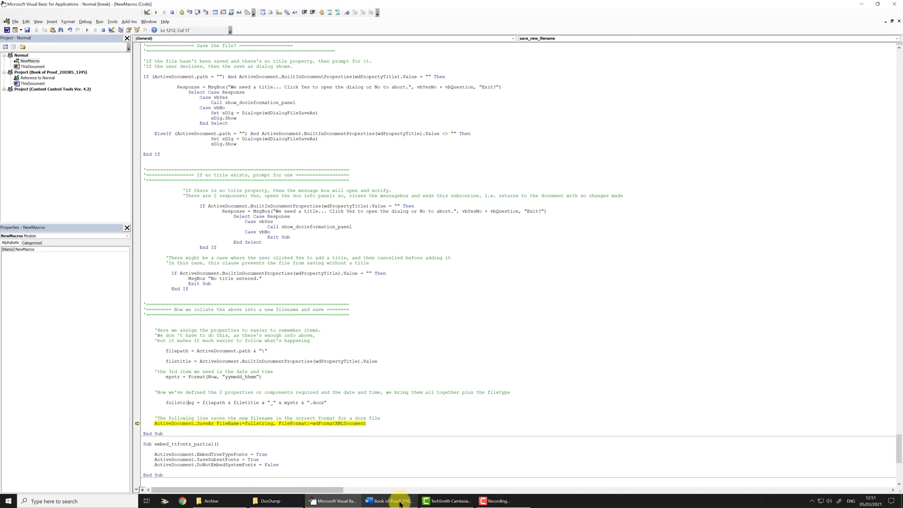
# Step: Finish the SaveAs in the editor and confirm Word's title bar shows Book of Proof_210305_1251.docx
pyautogui.click(390, 500)
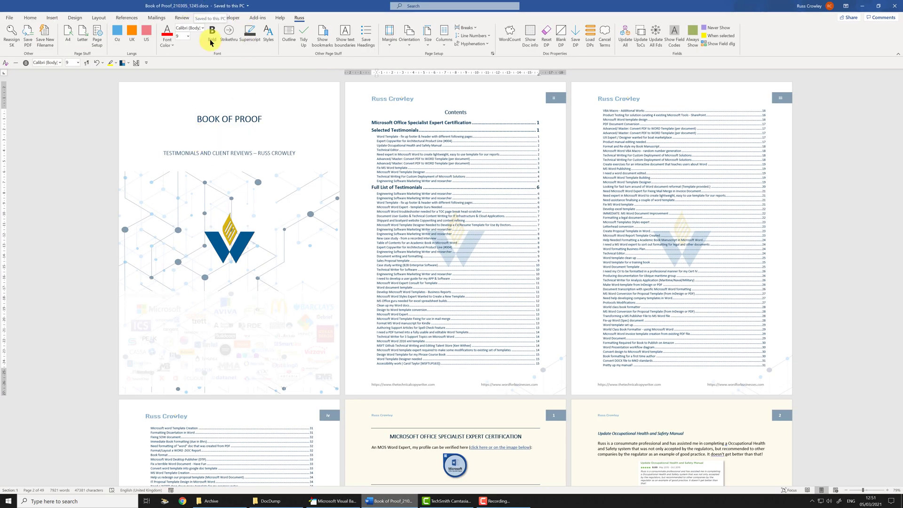
pyautogui.click(331, 500)
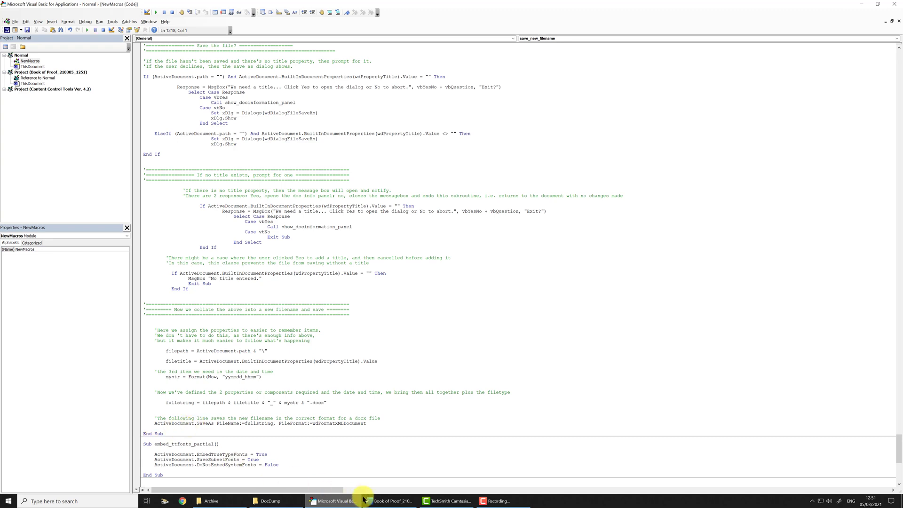
pyautogui.click(388, 500)
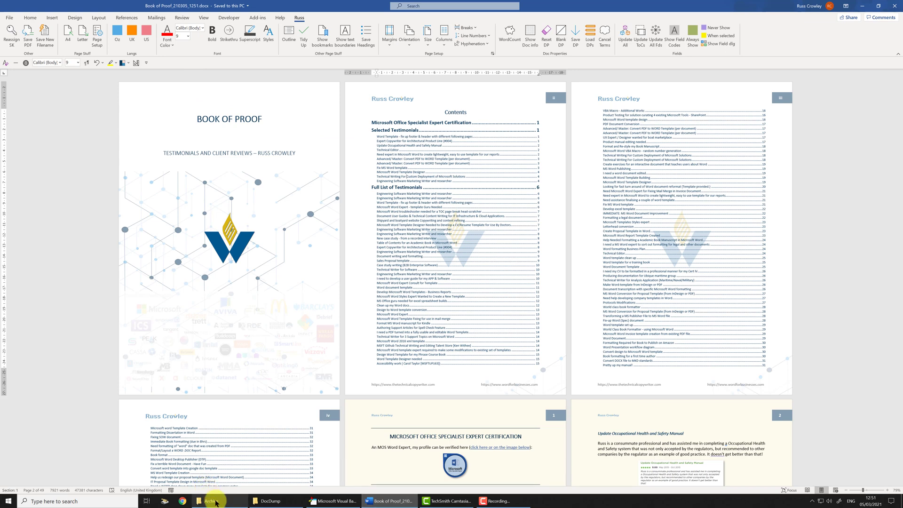
# Step: List DocDump newest first by Date modified and select Book of Proof_210305_1251.docx
pyautogui.click(211, 500)
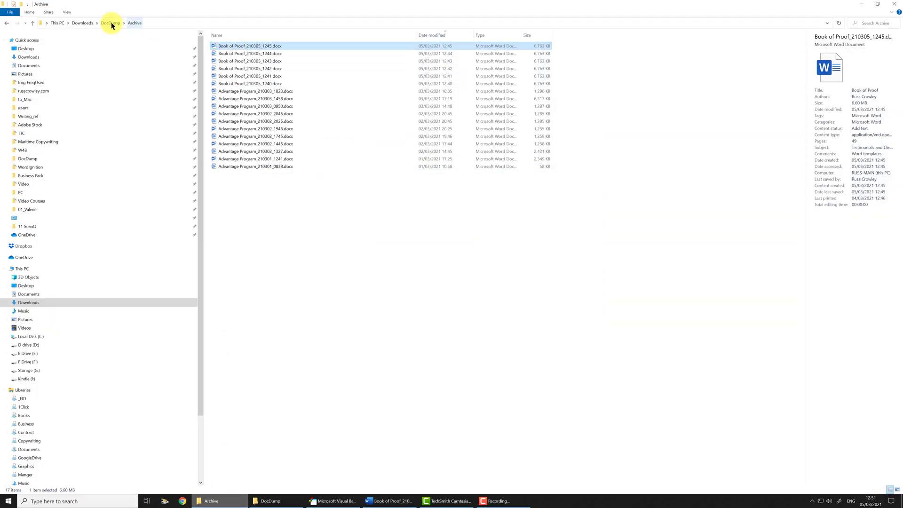
pyautogui.click(109, 23)
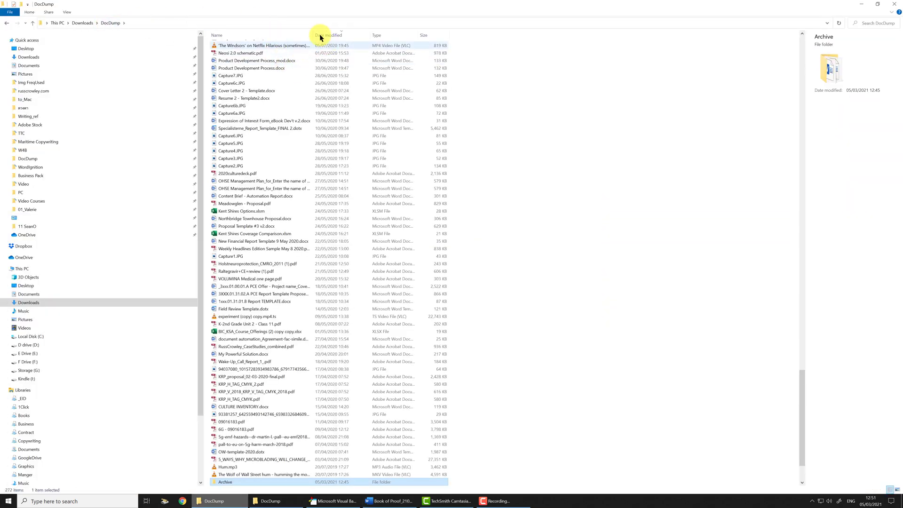
pyautogui.click(328, 34)
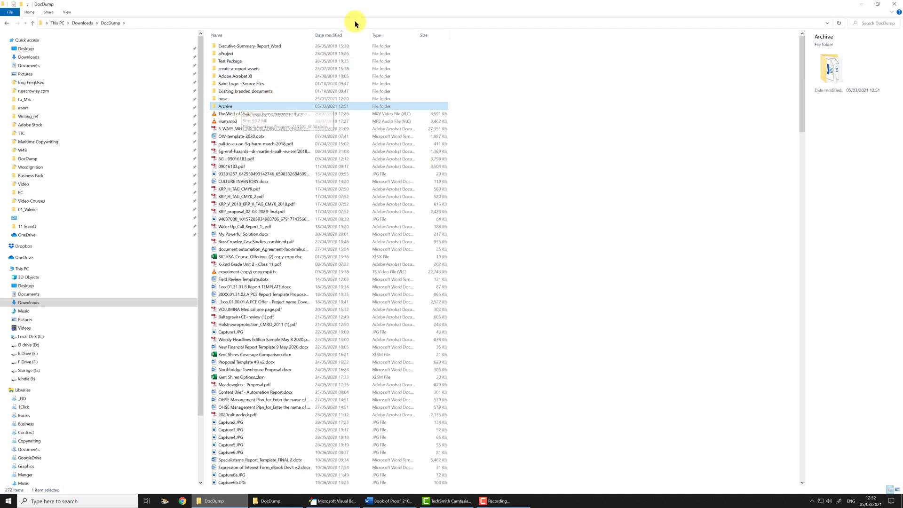
pyautogui.scroll(-3)
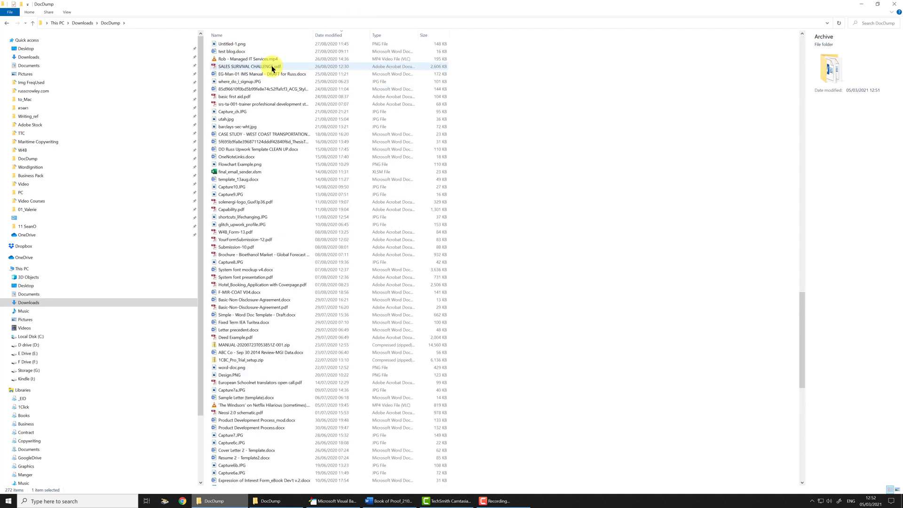
pyautogui.click(328, 35)
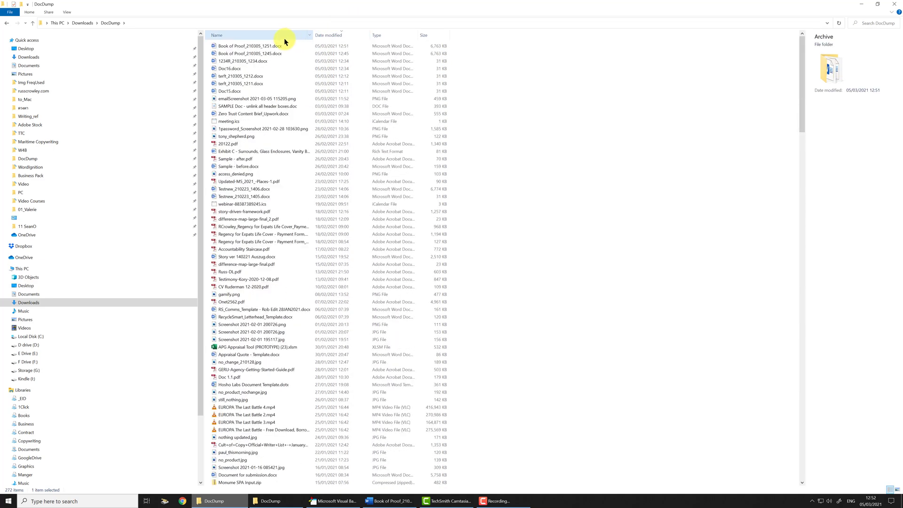
pyautogui.click(250, 45)
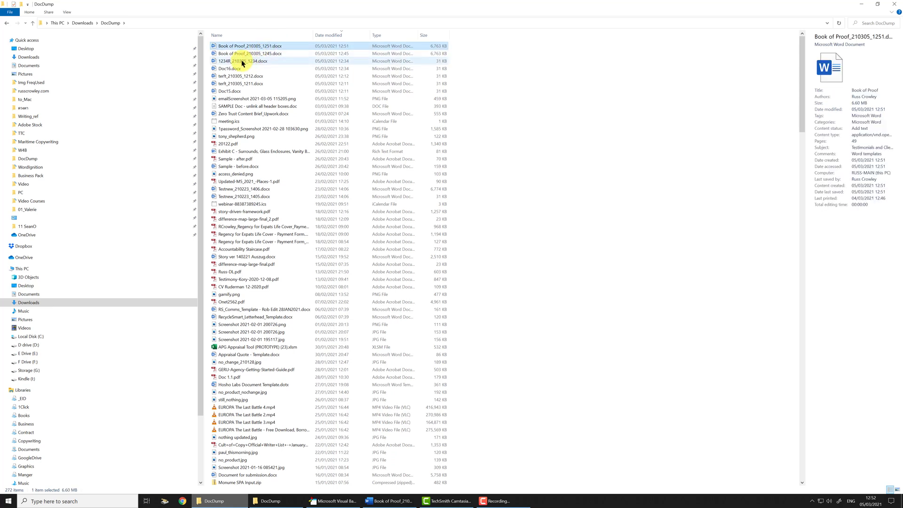